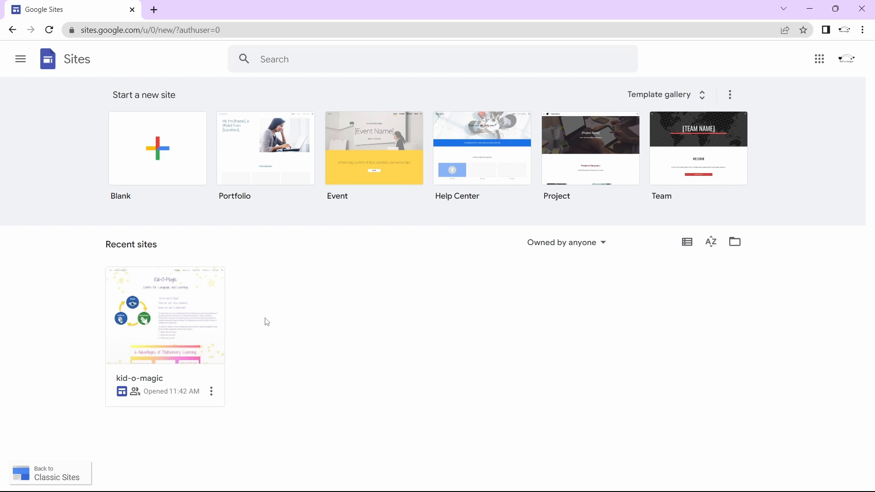
mouse_move(196, 326)
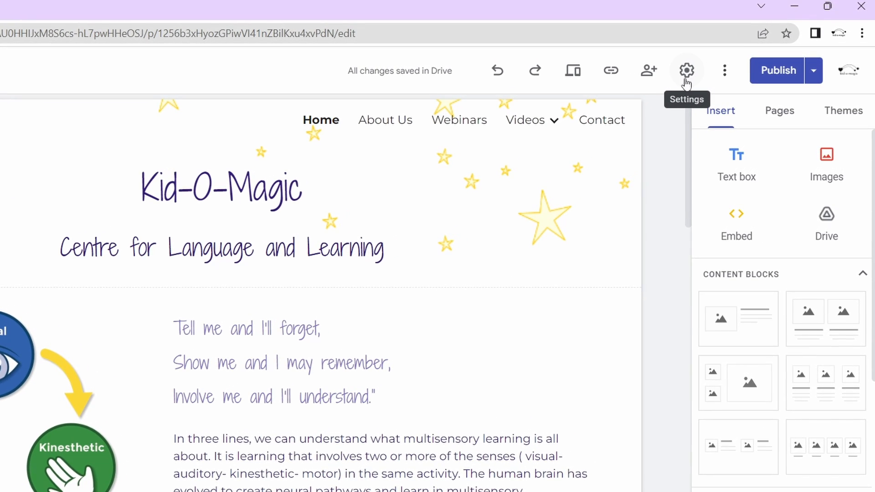
Step: Open the kid-o-magic site's Custom domains settings from the Settings gear
left_click(687, 70)
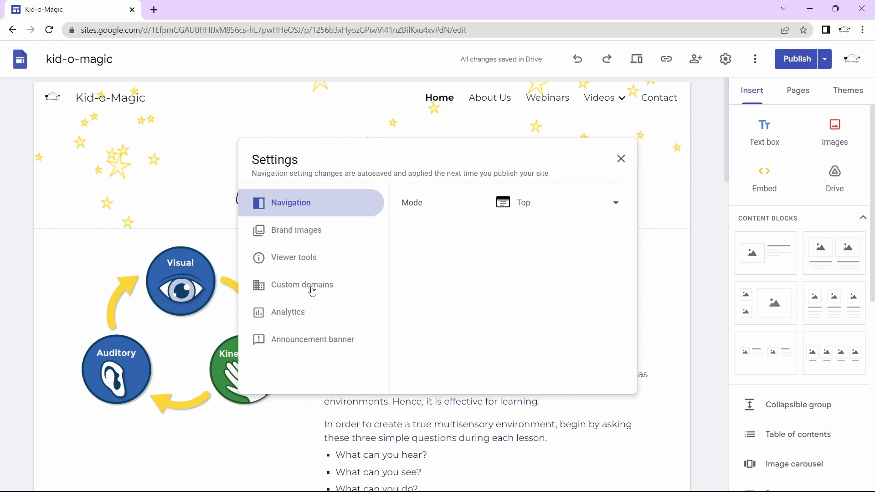
left_click(301, 284)
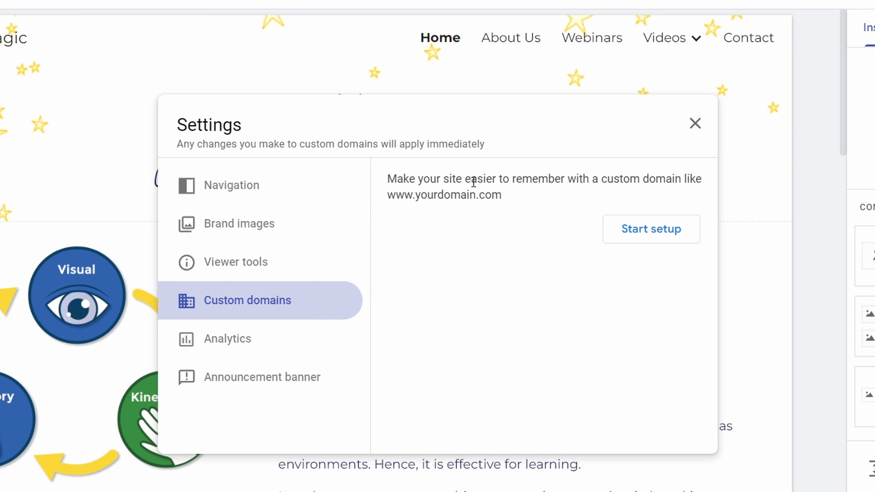
mouse_move(607, 184)
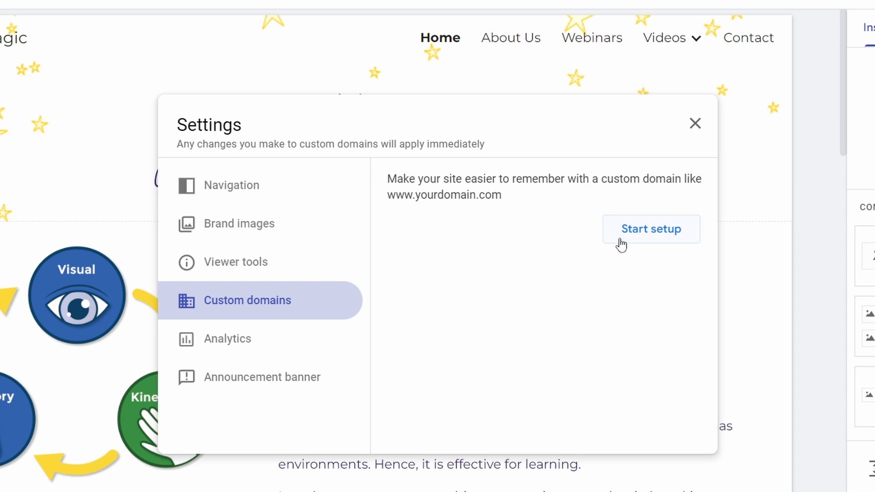
left_click(651, 229)
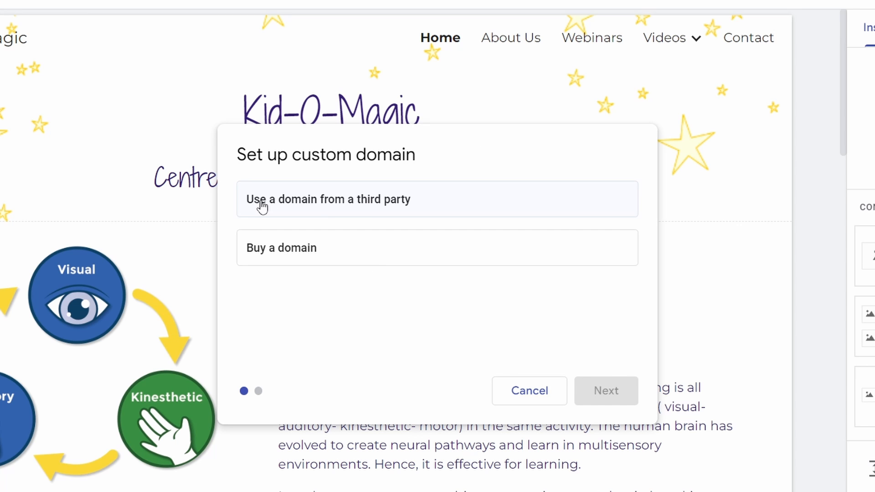
mouse_move(363, 208)
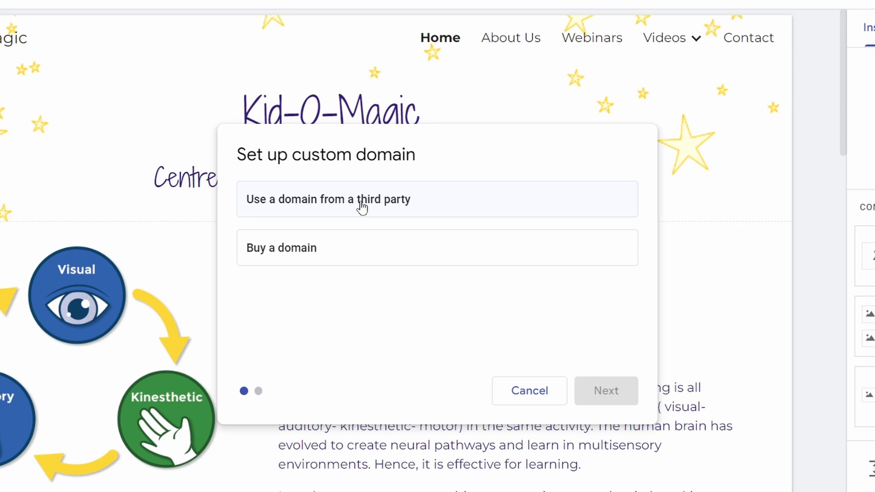
left_click(328, 199)
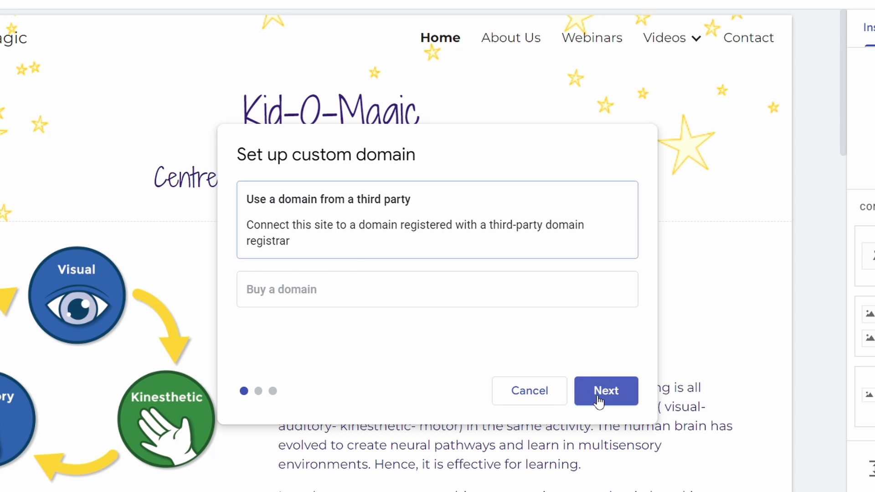
left_click(606, 390)
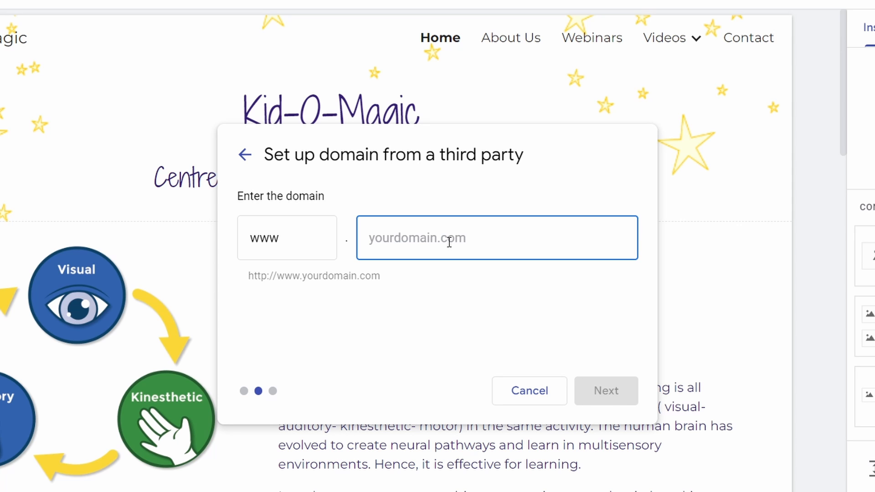
type("kidomagic.in")
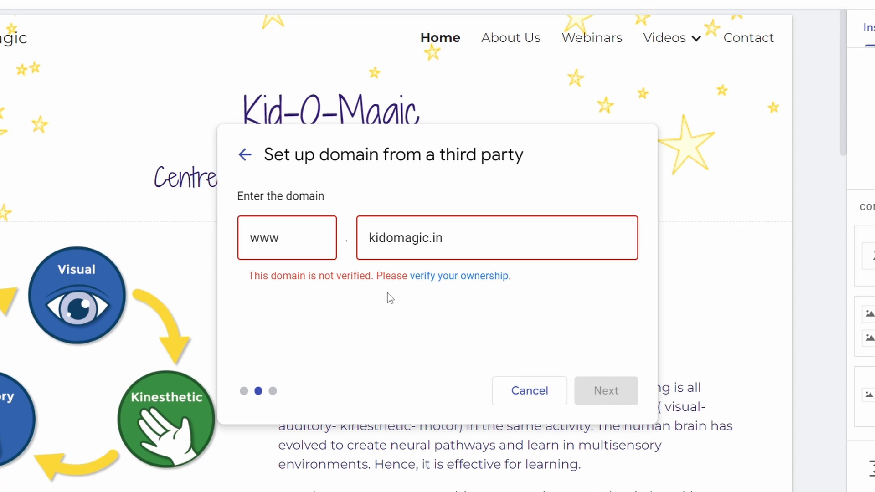
mouse_move(444, 289)
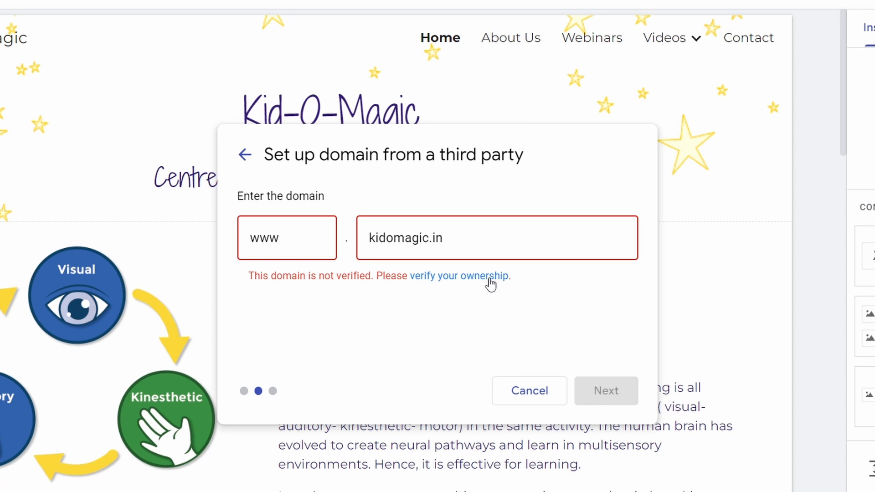
mouse_move(466, 285)
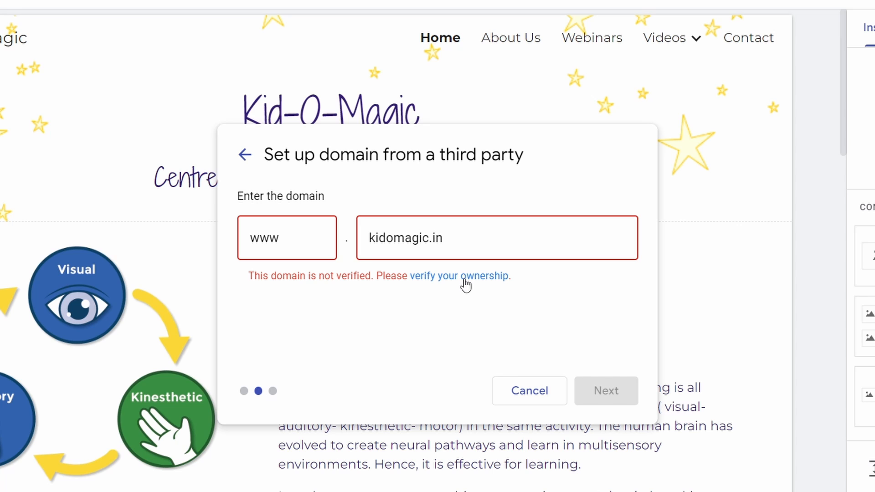
left_click(460, 275)
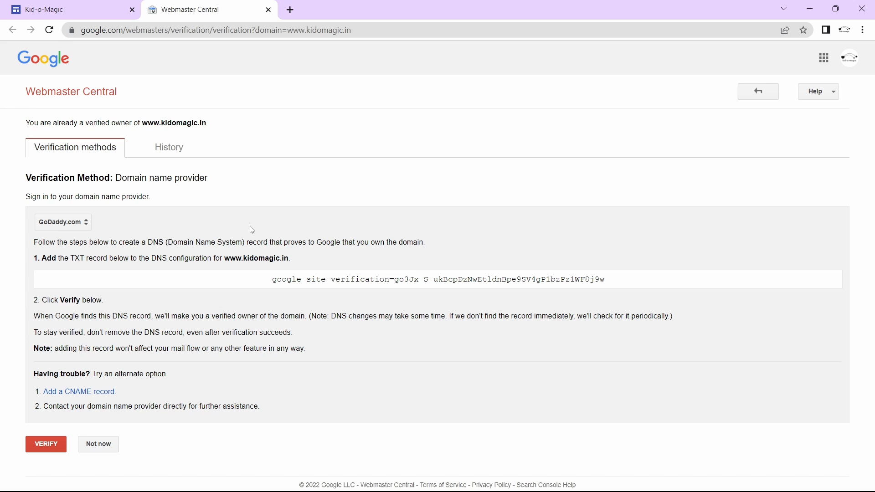
mouse_move(98, 252)
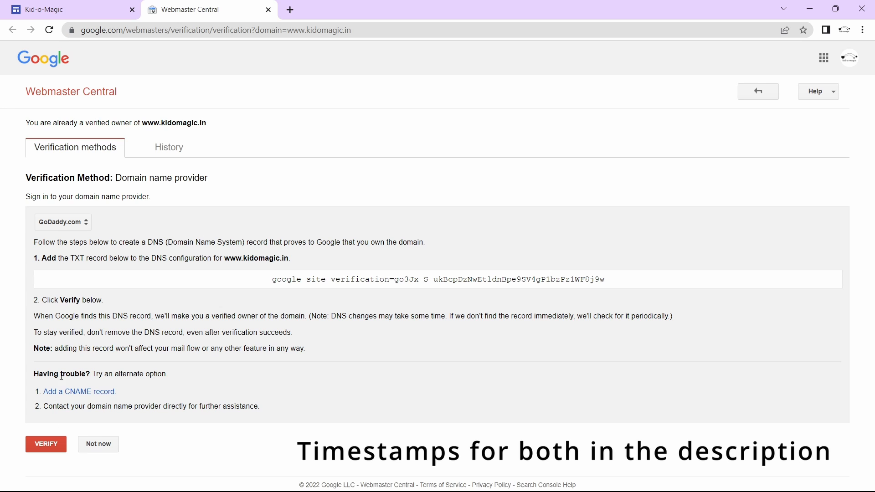
mouse_move(134, 398)
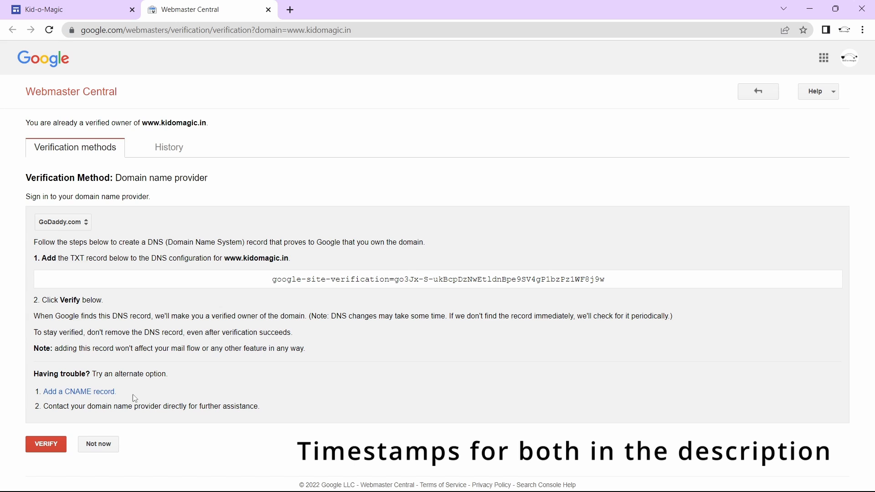
mouse_move(79, 391)
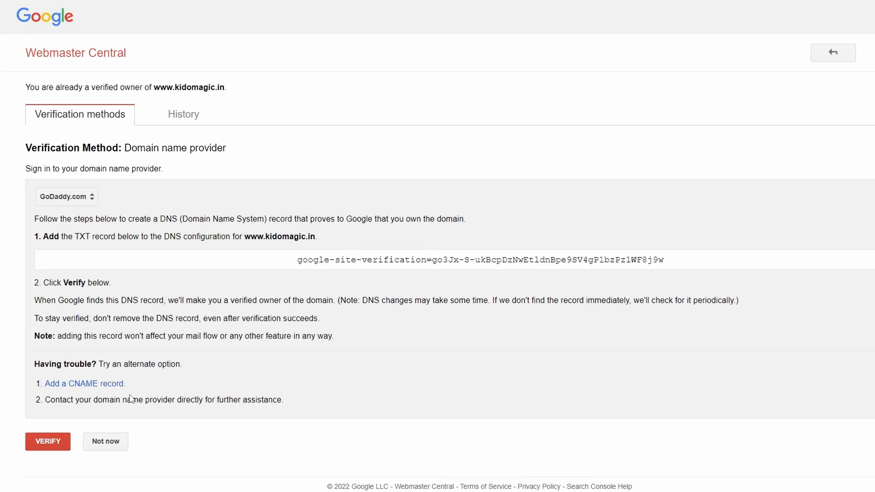
scroll("down", 3)
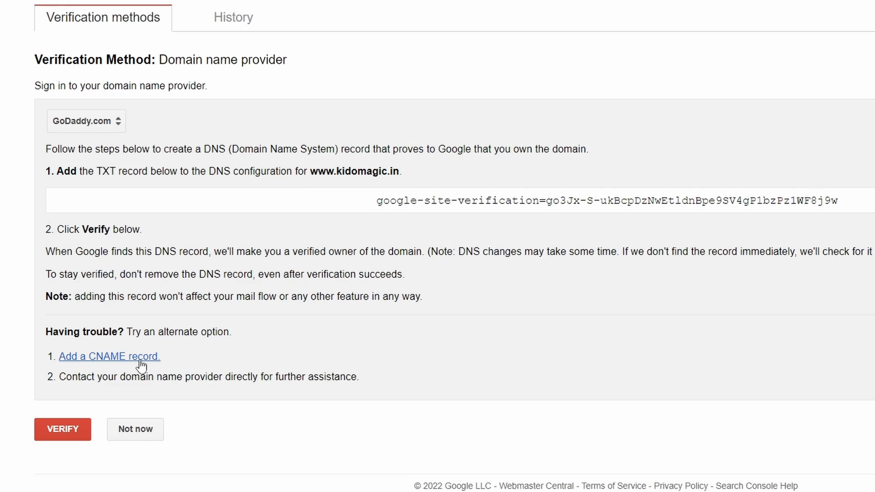
left_click(110, 356)
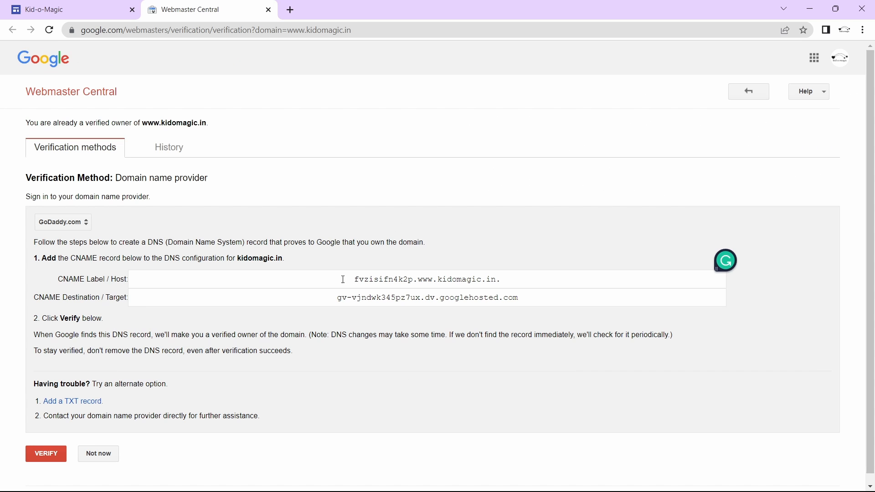
mouse_move(514, 298)
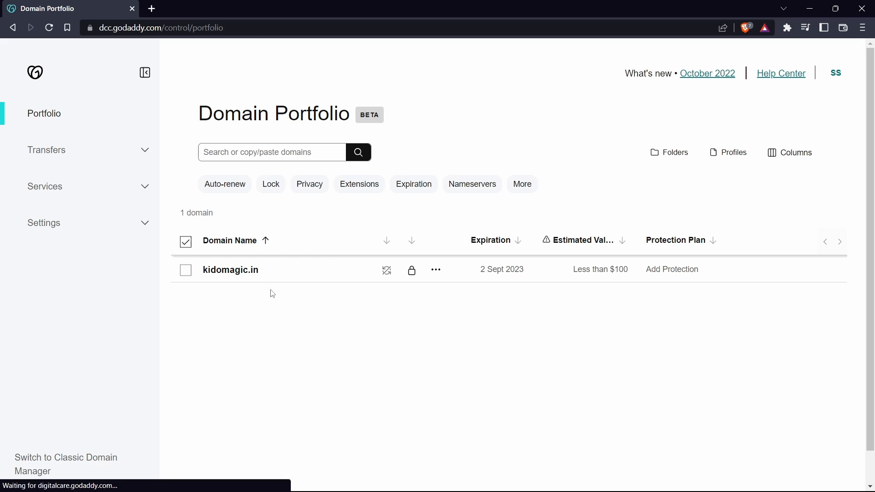
mouse_move(230, 274)
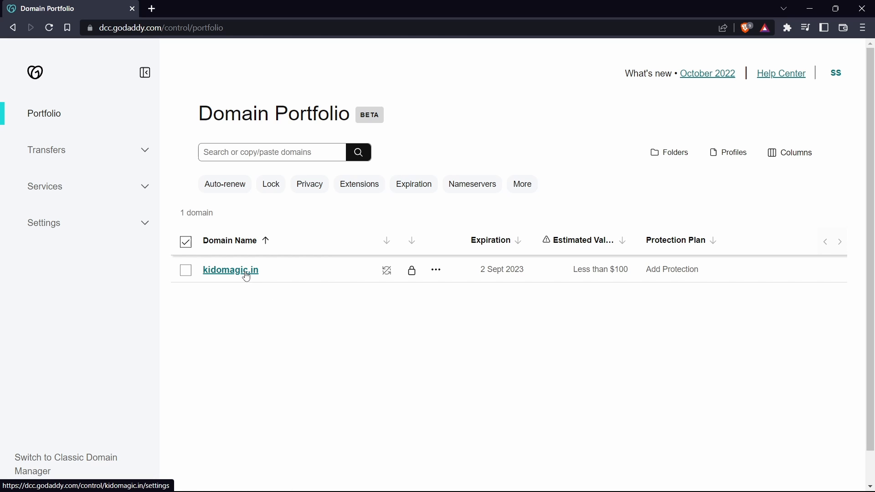
Step: Open GoDaddy DNS management for kidomagic.in and start a new CNAME record
left_click(230, 270)
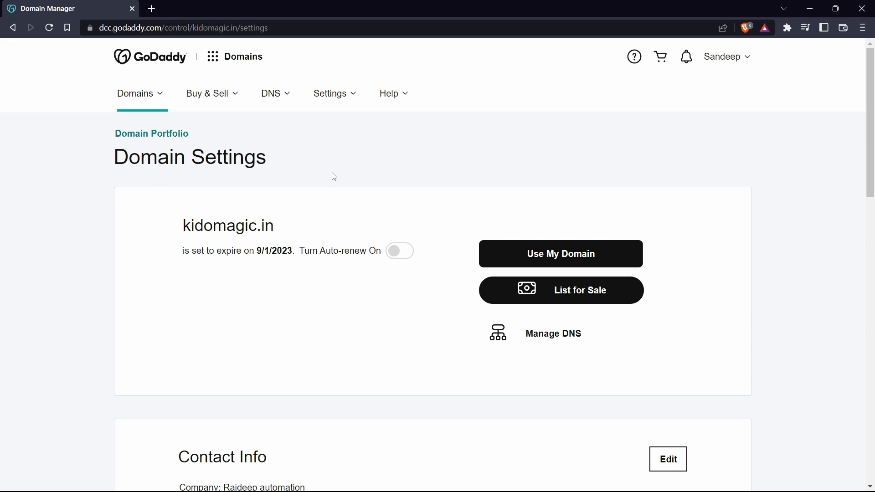
mouse_move(544, 340)
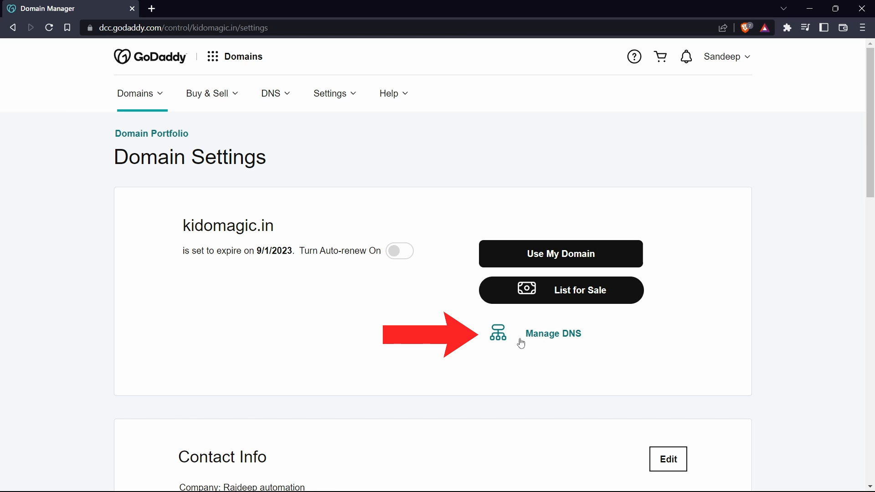
left_click(552, 333)
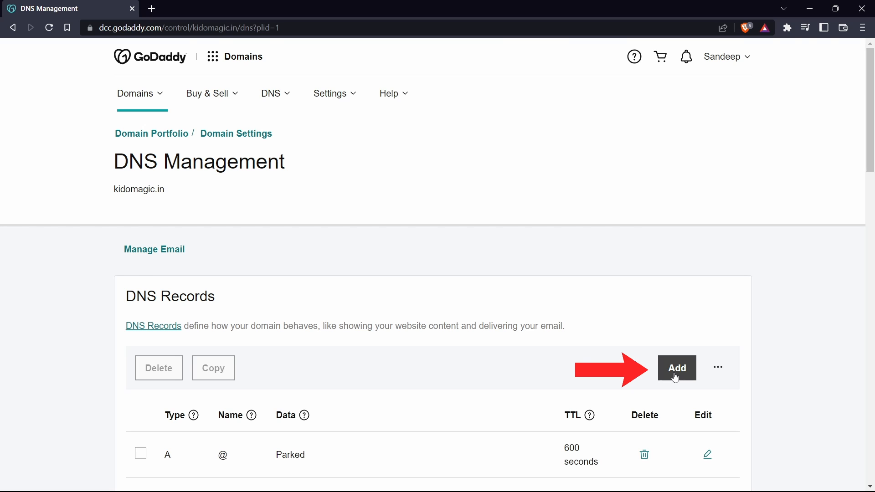
left_click(677, 368)
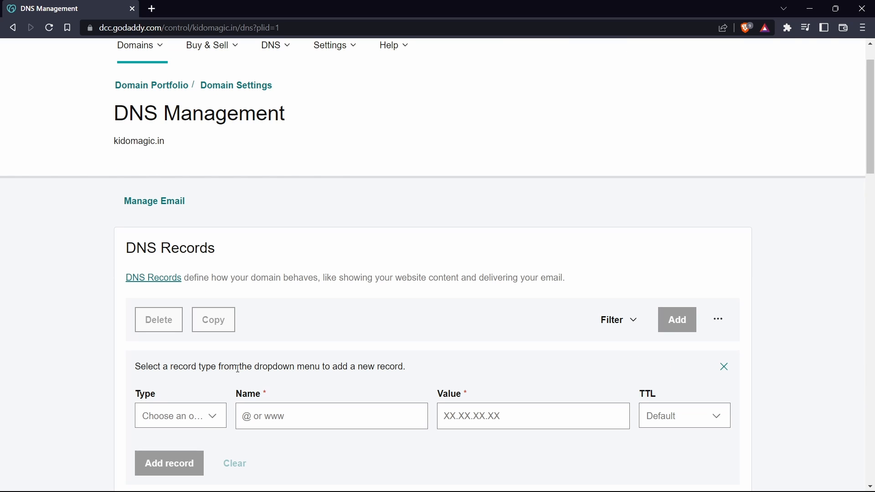
left_click(180, 415)
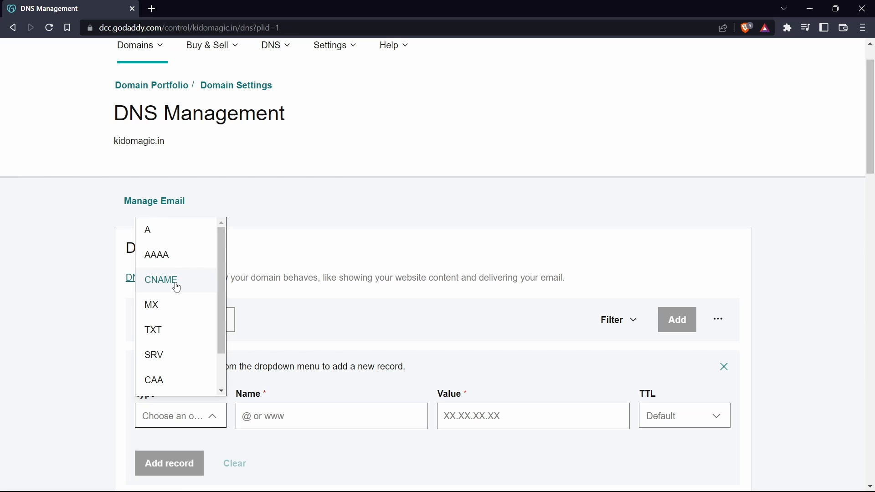
left_click(160, 280)
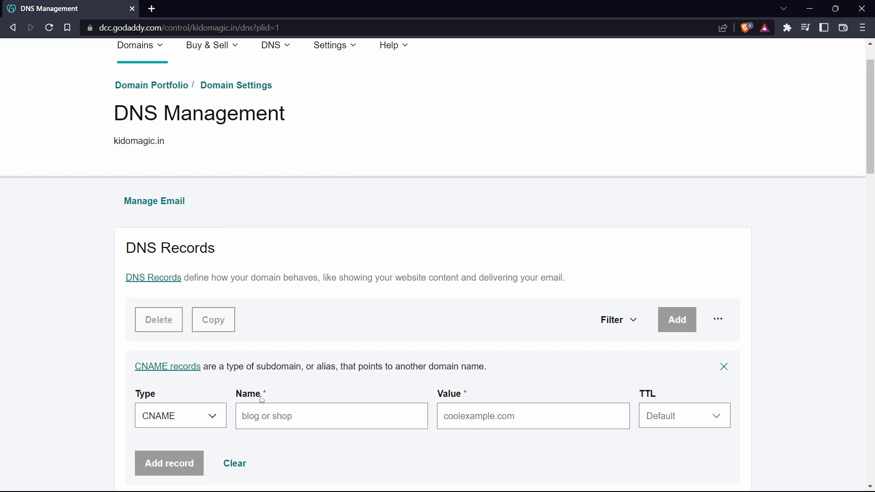
mouse_move(478, 408)
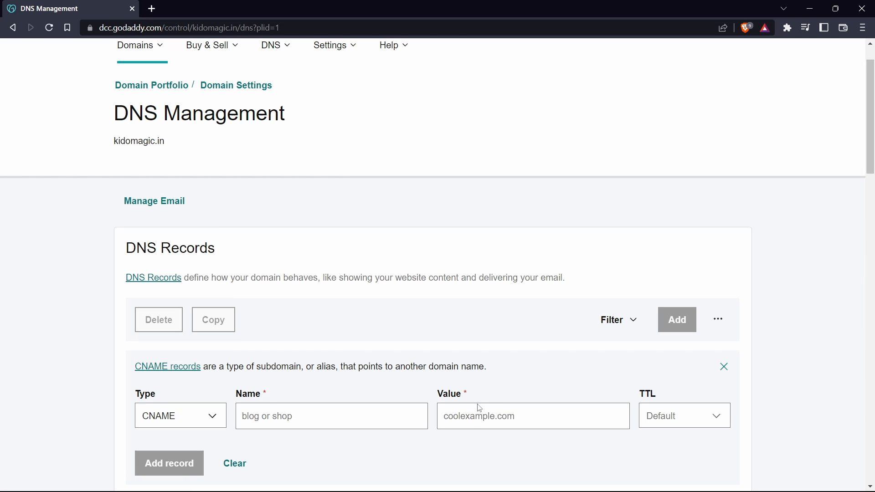
mouse_move(391, 350)
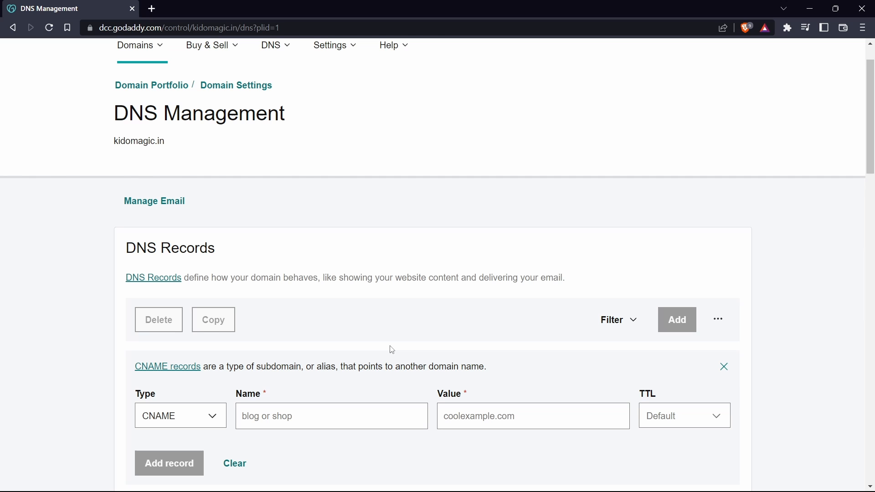
key("alt+tab")
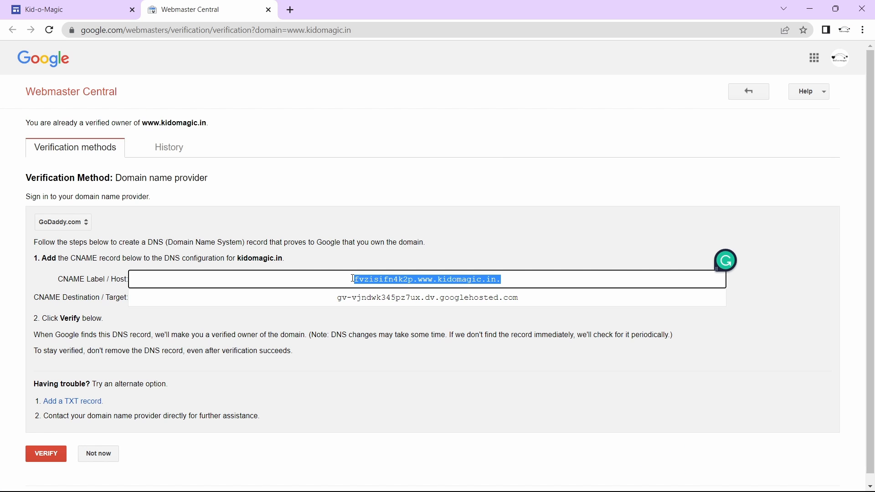
left_click(56, 10)
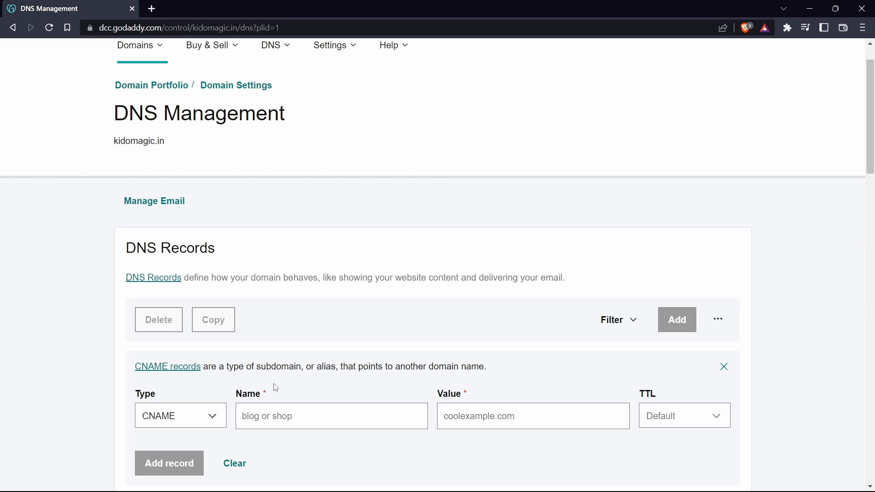
type("fvzisifn4k2p.www.kidomagic.in.")
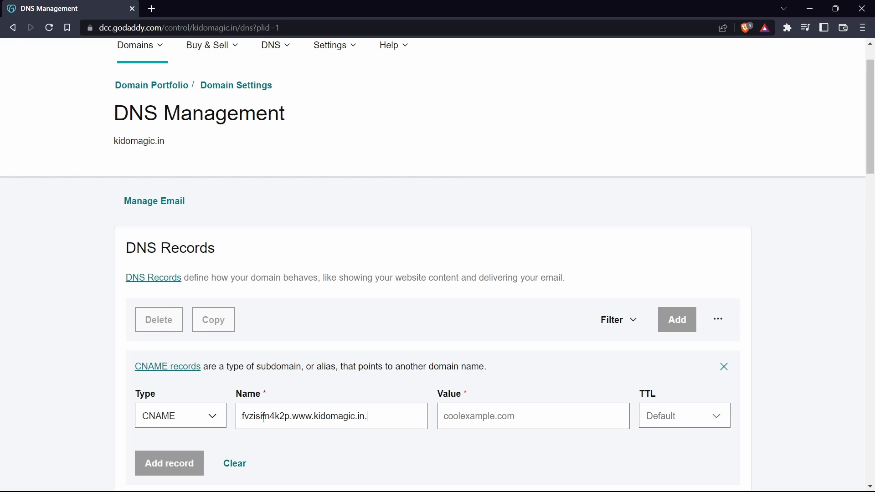
left_click(189, 10)
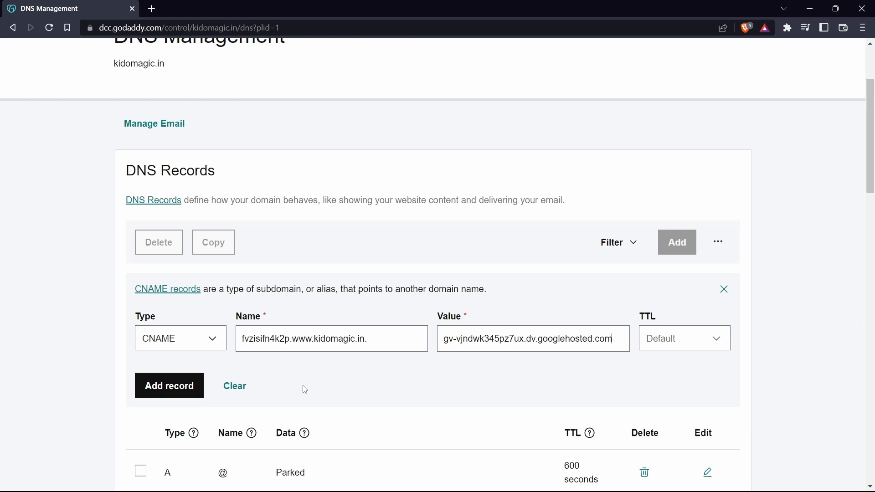
left_click(170, 386)
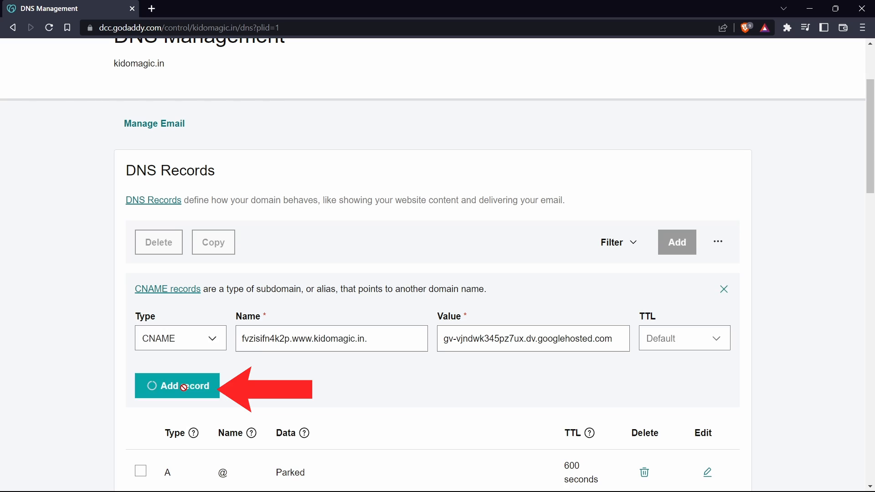
left_click(178, 386)
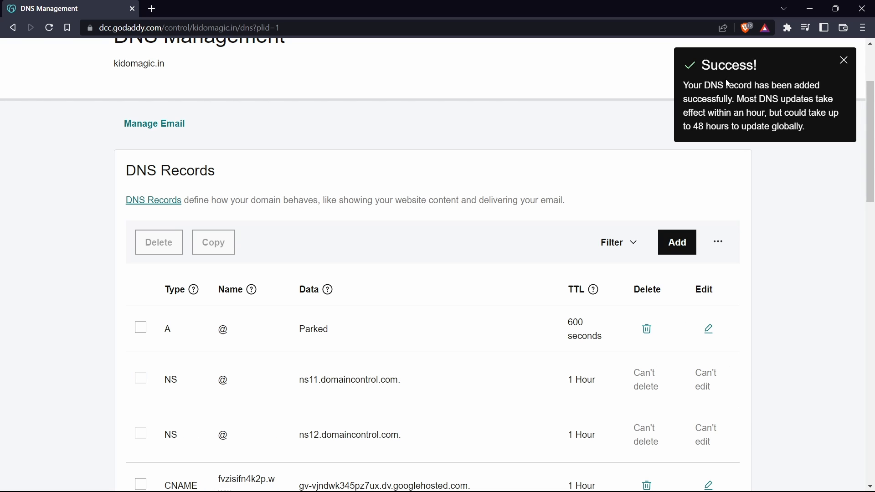
left_click(843, 60)
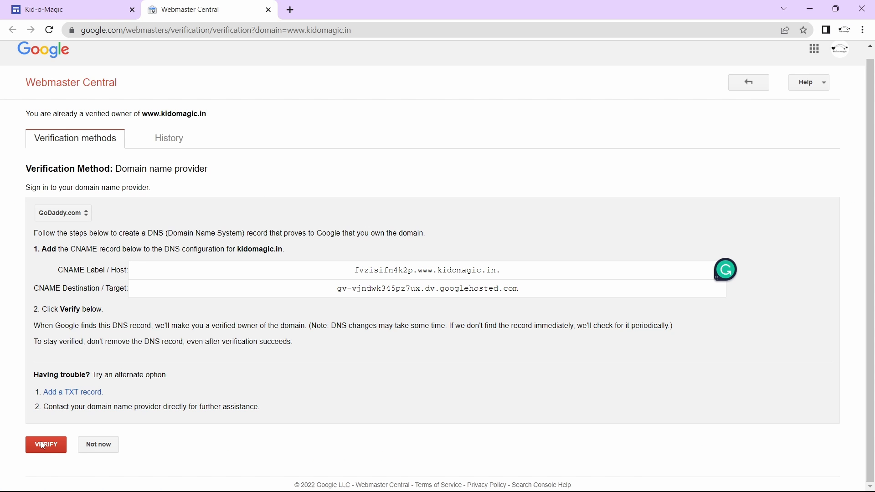
Step: Submit the CNAME record for ownership verification in Webmaster Central
left_click(46, 445)
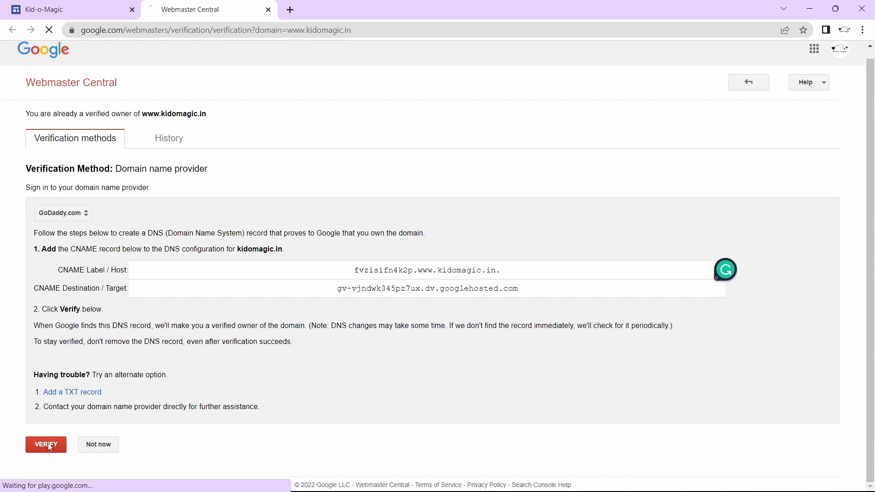
left_click(46, 444)
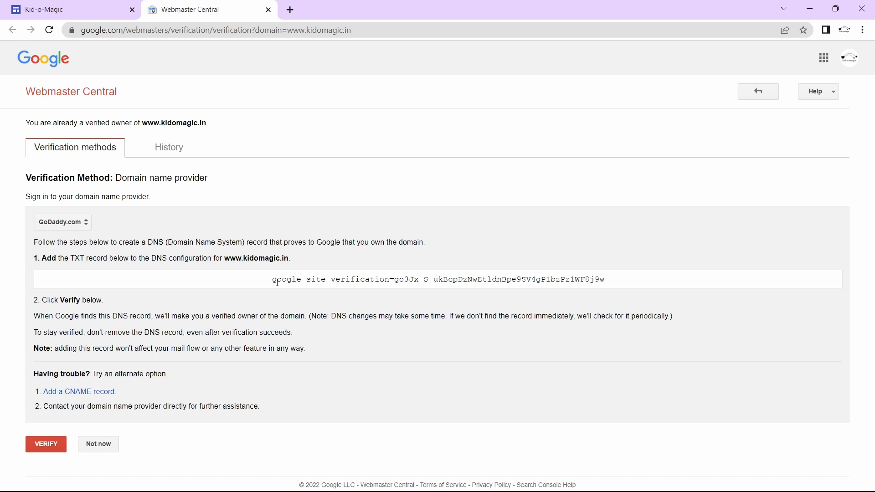
triple_click(438, 279)
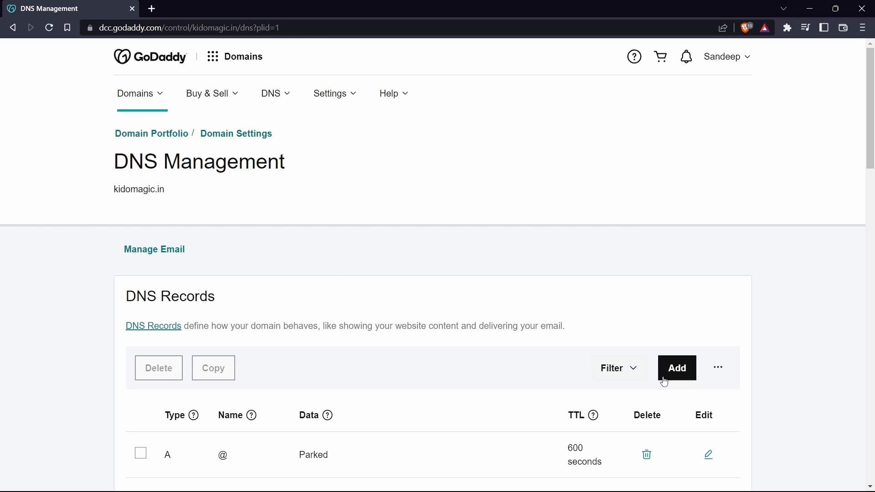
Step: Add a GoDaddy TXT record with the google-site-verification value, then request verification
left_click(676, 368)
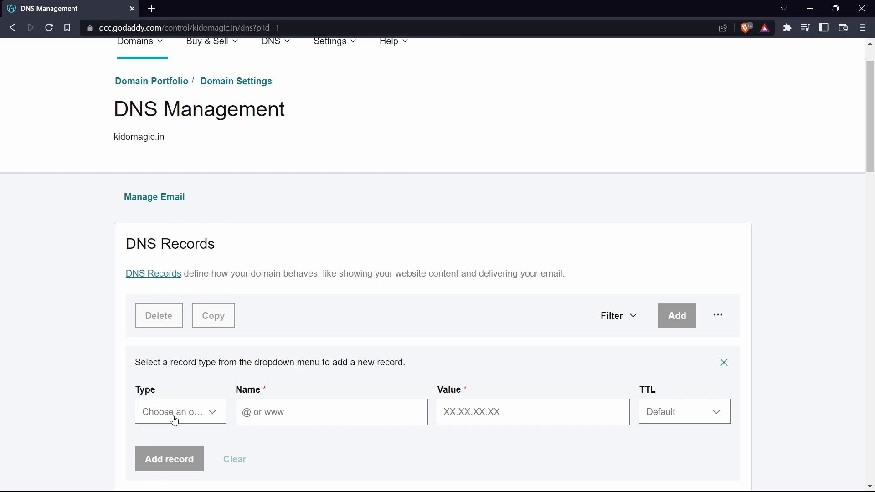
left_click(181, 411)
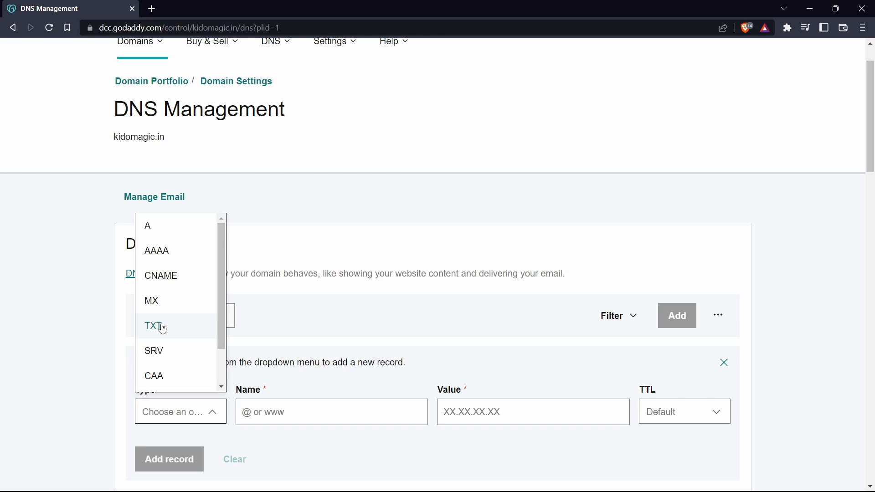
left_click(151, 326)
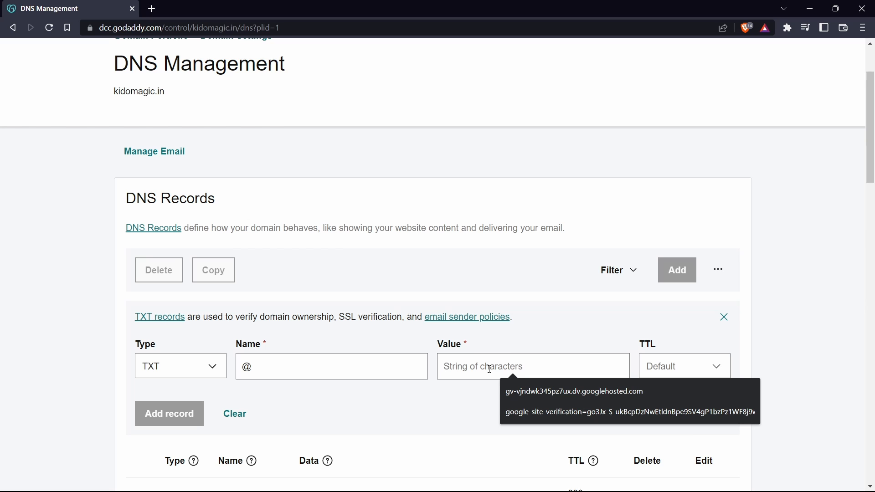
type("google-site-verification=go3Jx-S-ukBcpDzNwEtldnBpe9SV4gP1bzPz1WF8j9w")
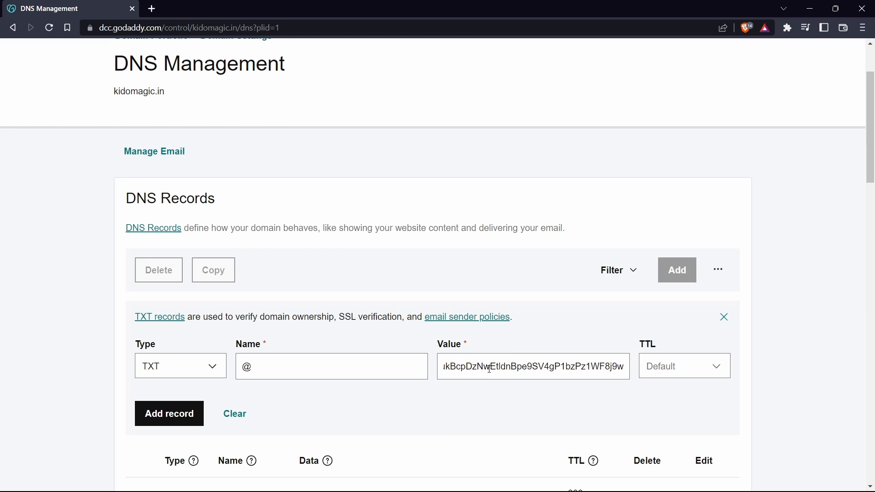
left_click(169, 414)
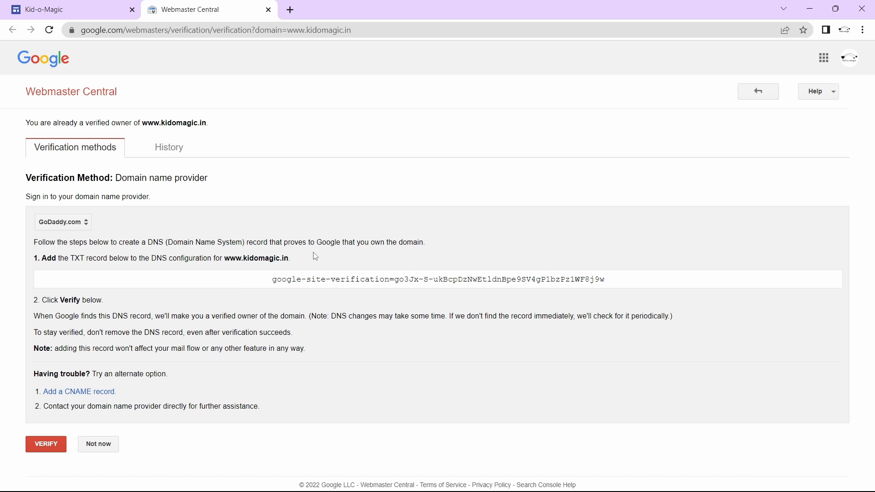
mouse_move(114, 415)
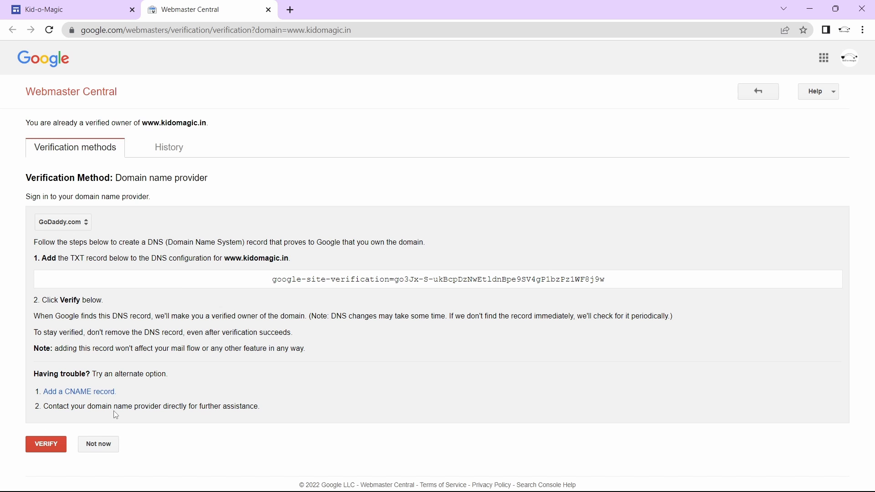
left_click(67, 9)
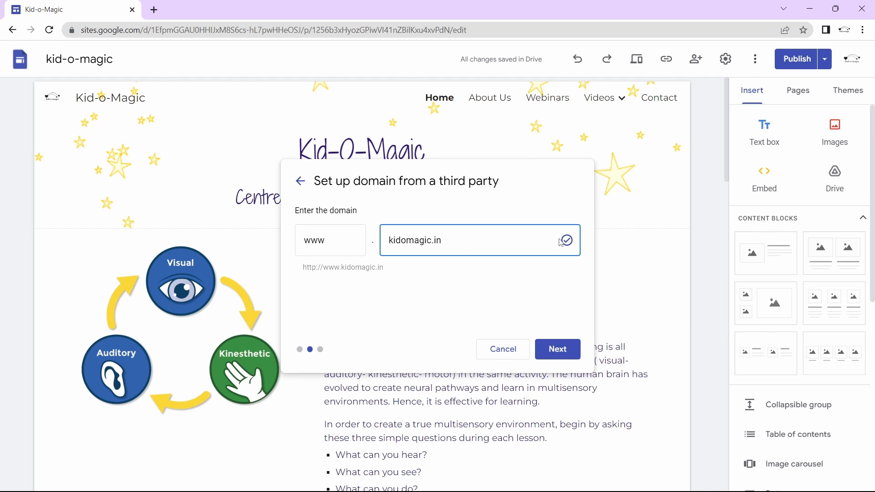
mouse_move(574, 242)
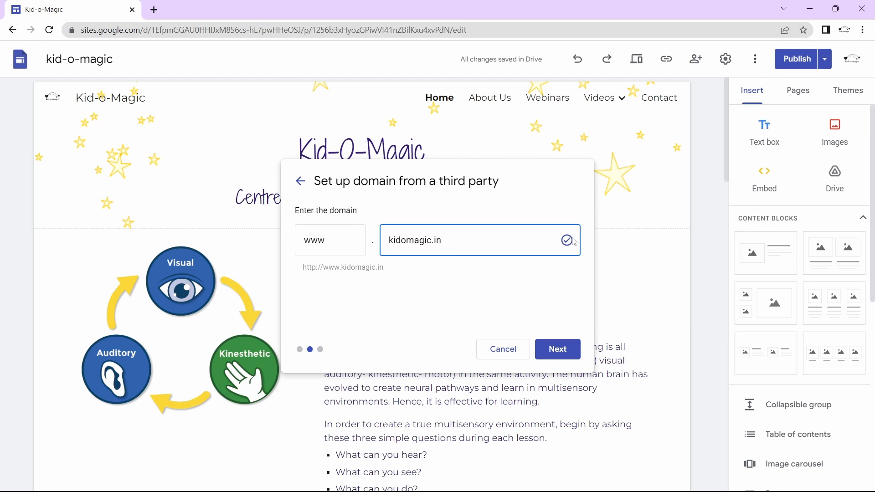
left_click(557, 348)
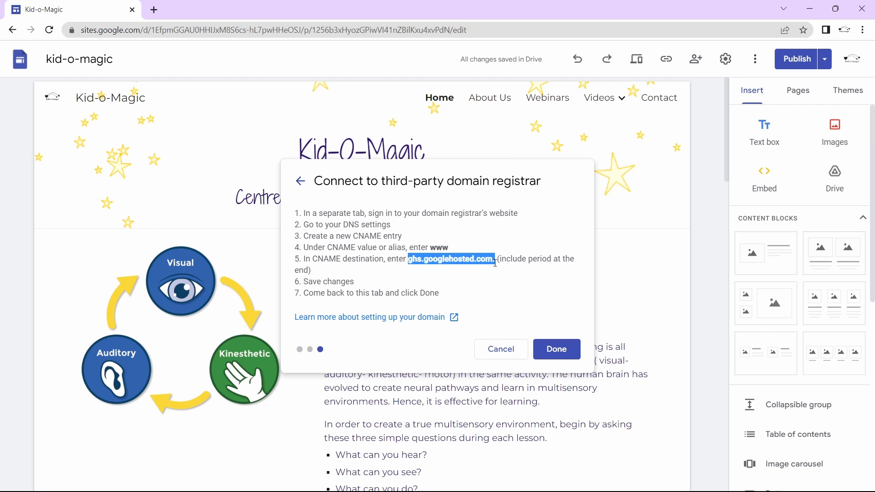
left_click(491, 281)
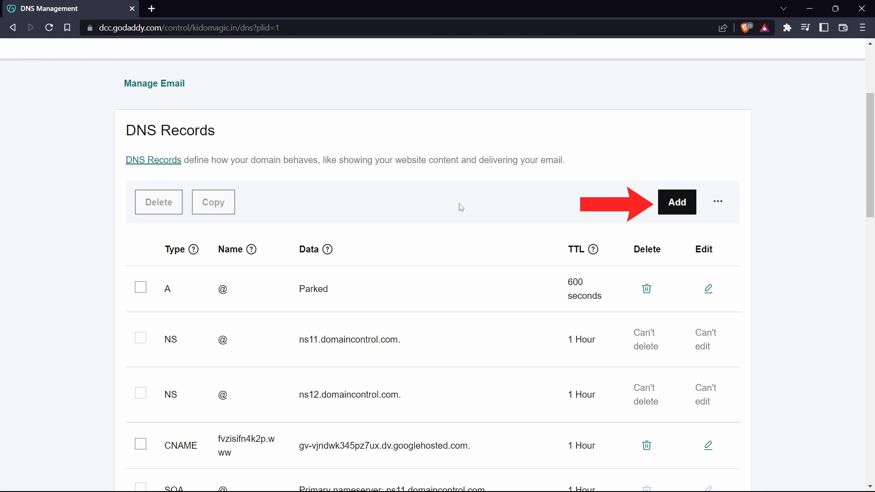
Step: Fill in a GoDaddy CNAME record named www pointing to ghs.googlehosted.com
left_click(676, 202)
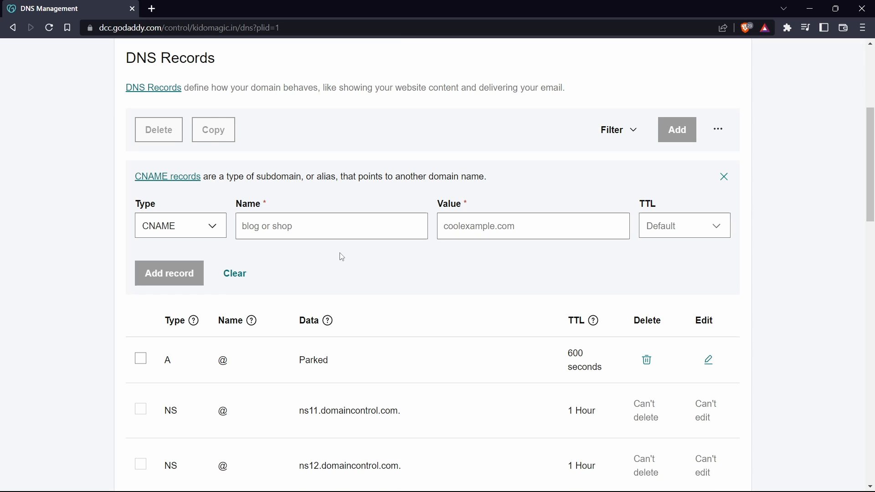
type("www")
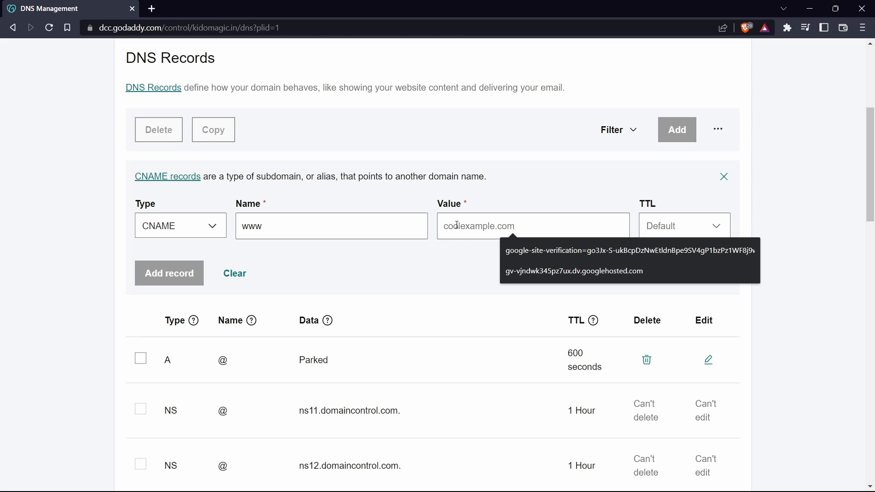
type("ghs.googlehosted.com.")
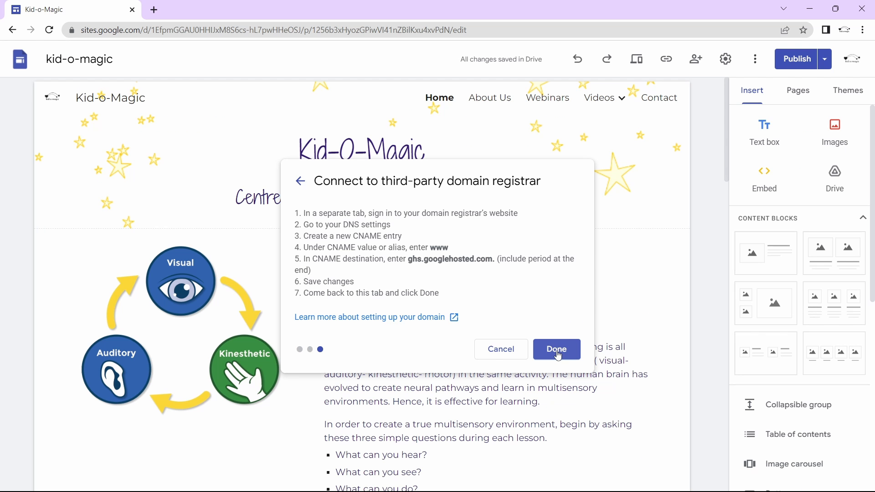
left_click(556, 349)
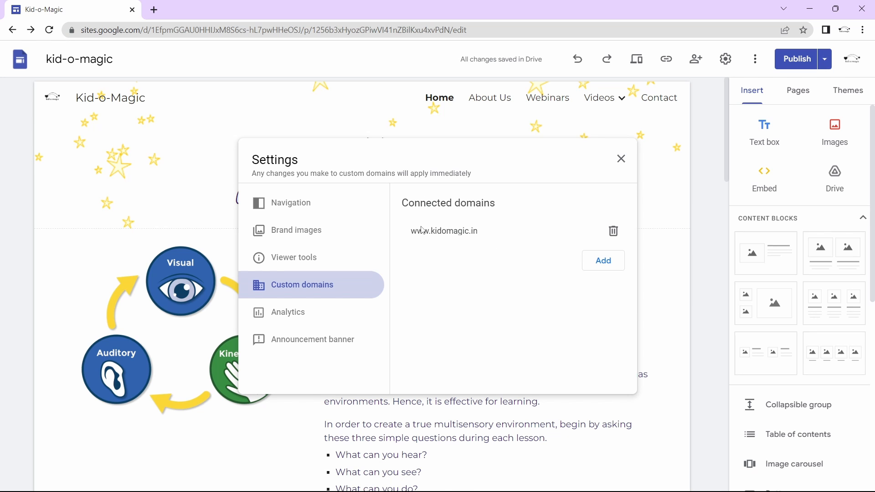
left_click(620, 159)
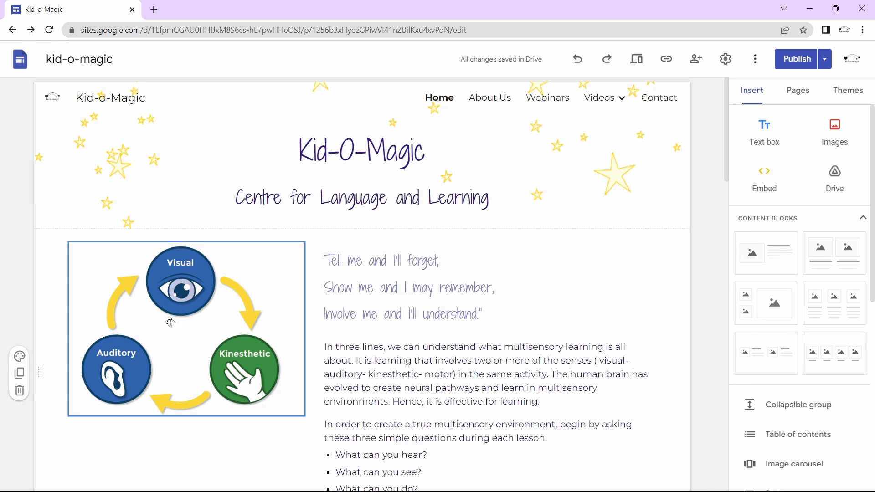
mouse_move(198, 408)
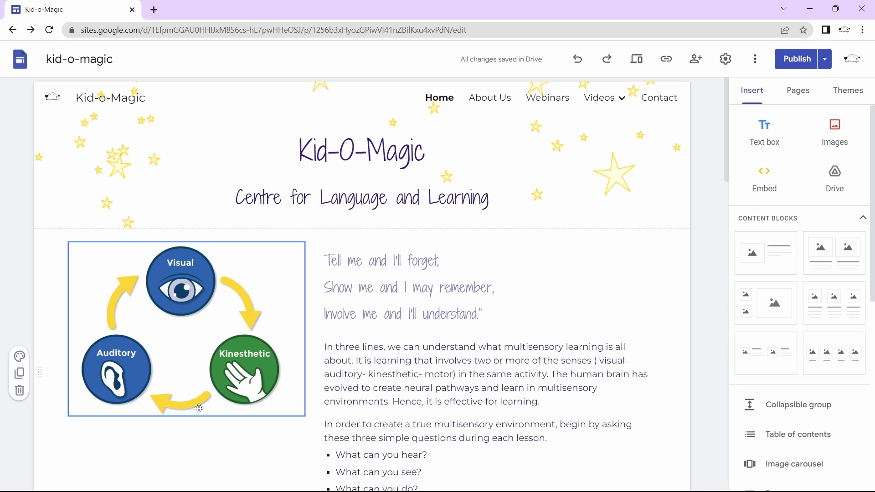